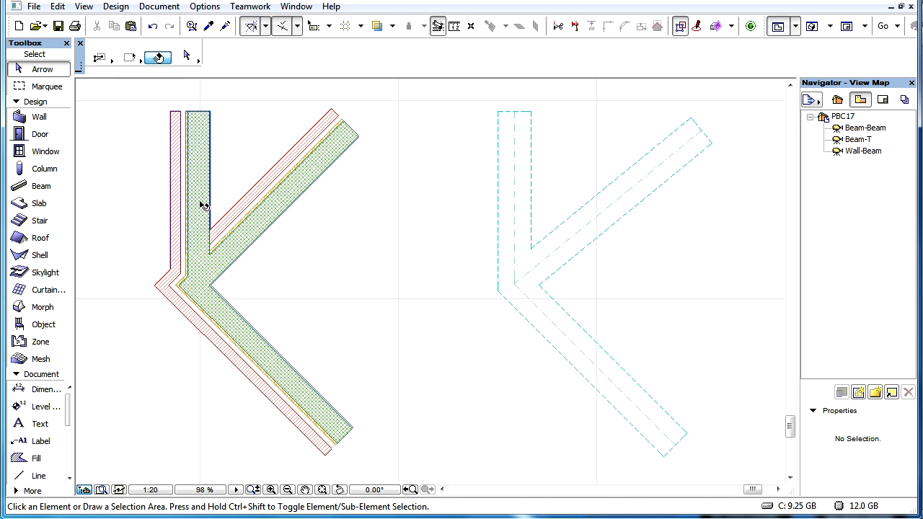
Select the walls meeting at the left-hand corner junction
click(231, 324)
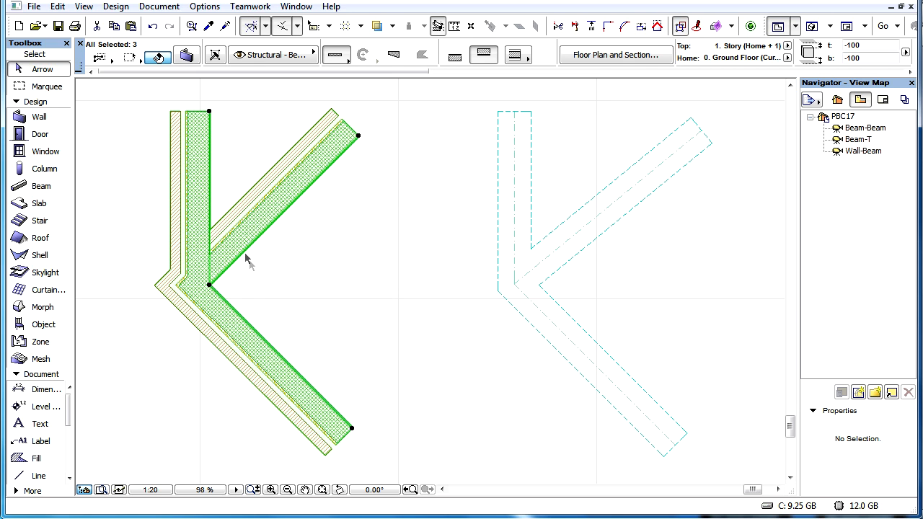
mouse_move(209, 334)
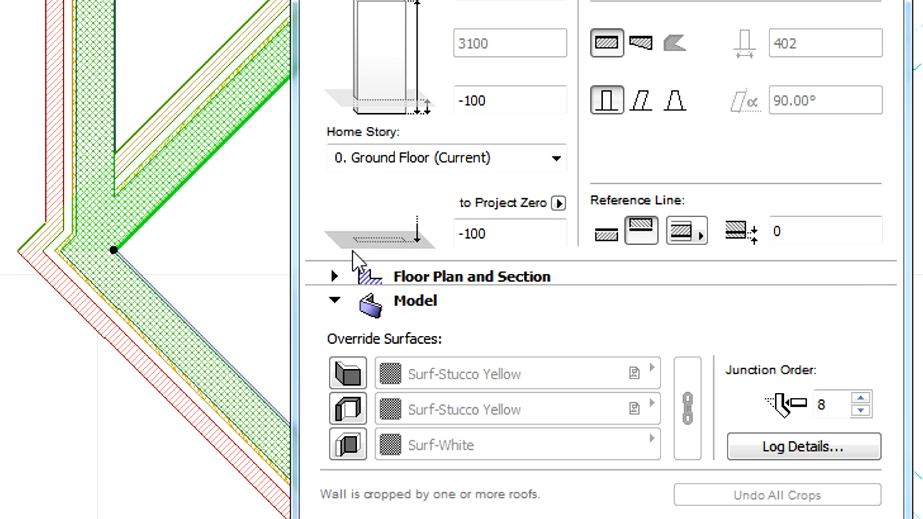
mouse_move(675, 426)
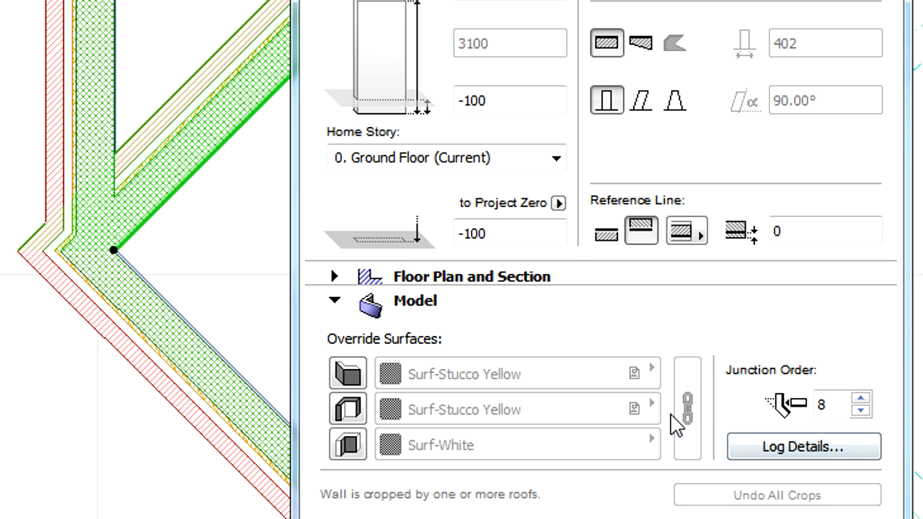
mouse_move(894, 425)
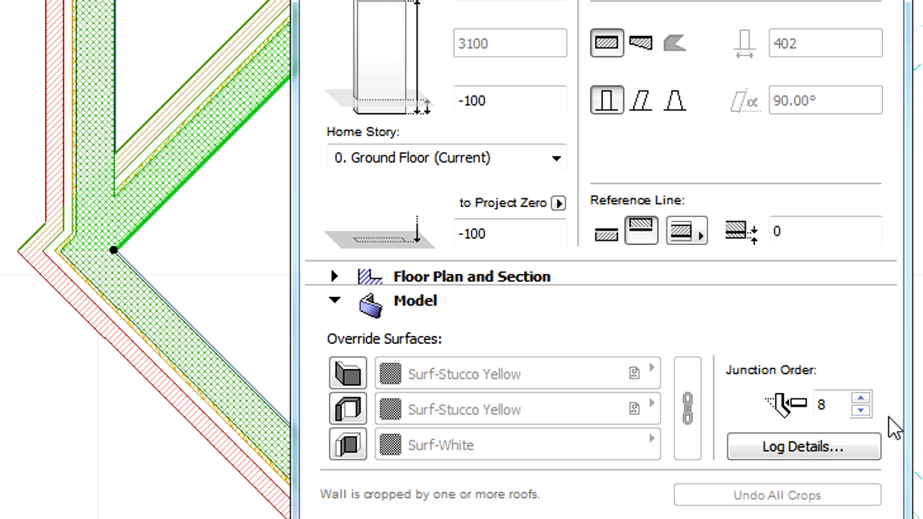
Step the walls' Junction Order through 12 and 16, then back to 8
triple_click(820, 405)
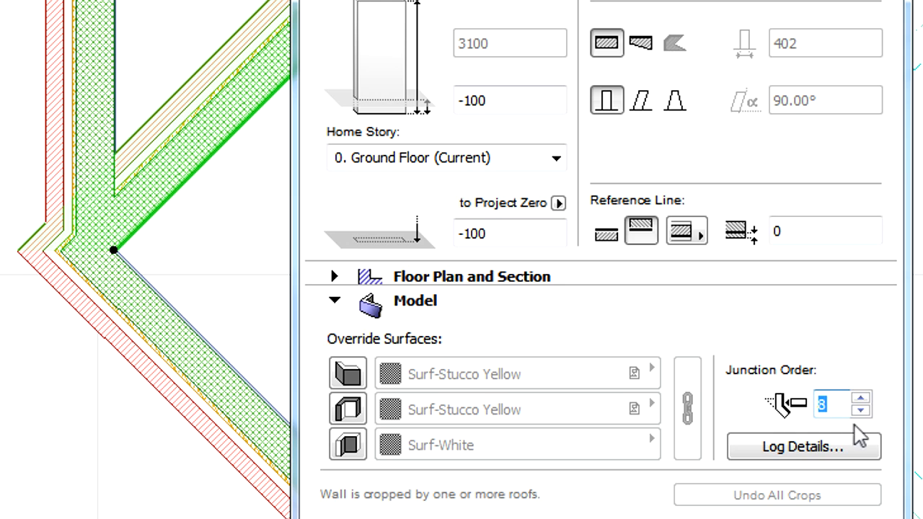
click(862, 415)
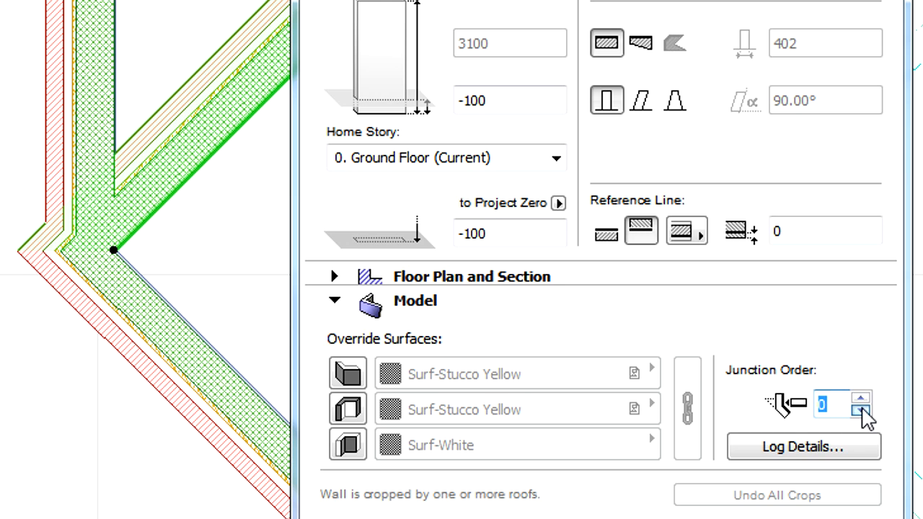
click(861, 398)
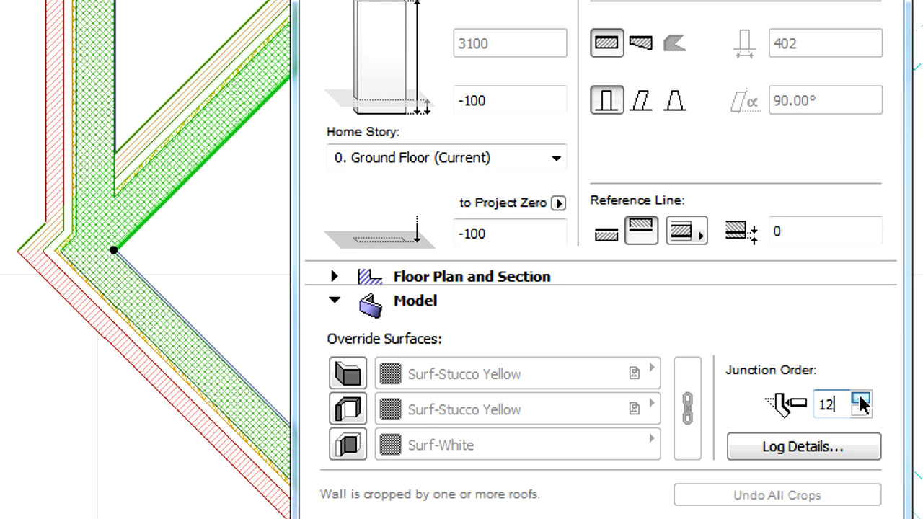
click(861, 397)
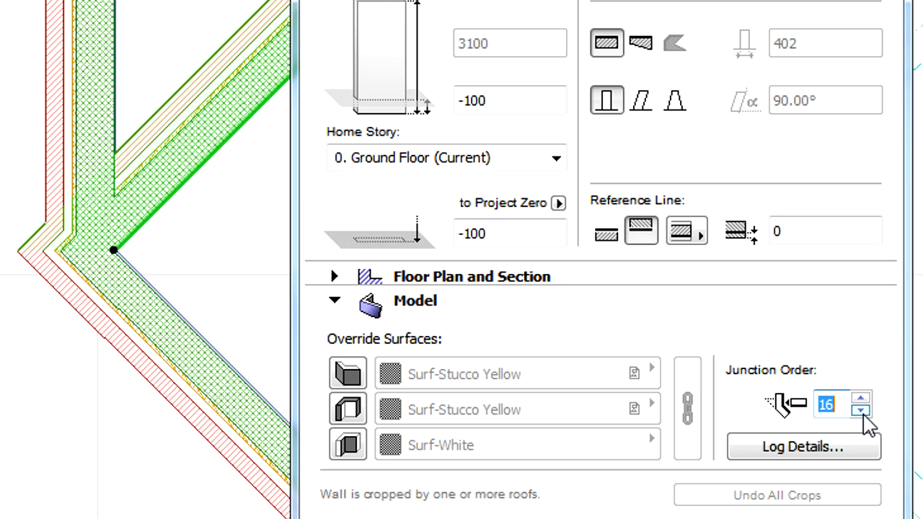
click(861, 412)
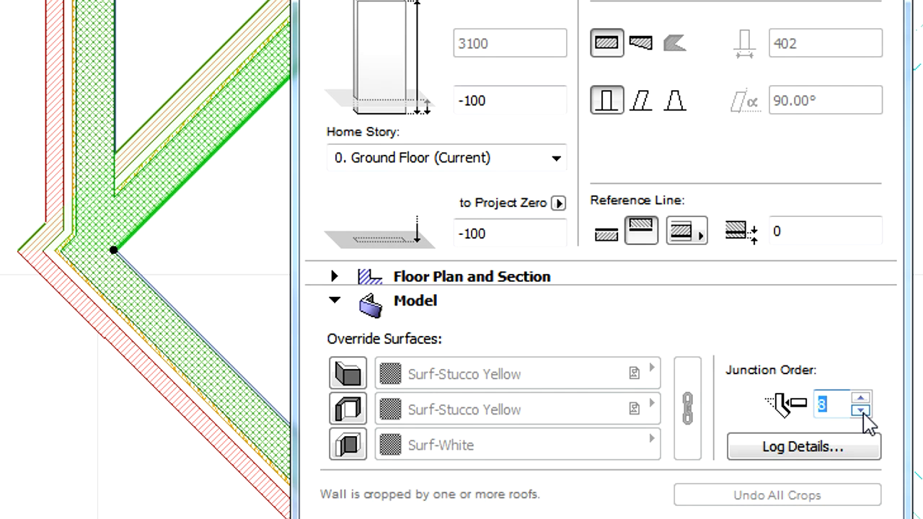
mouse_move(861, 412)
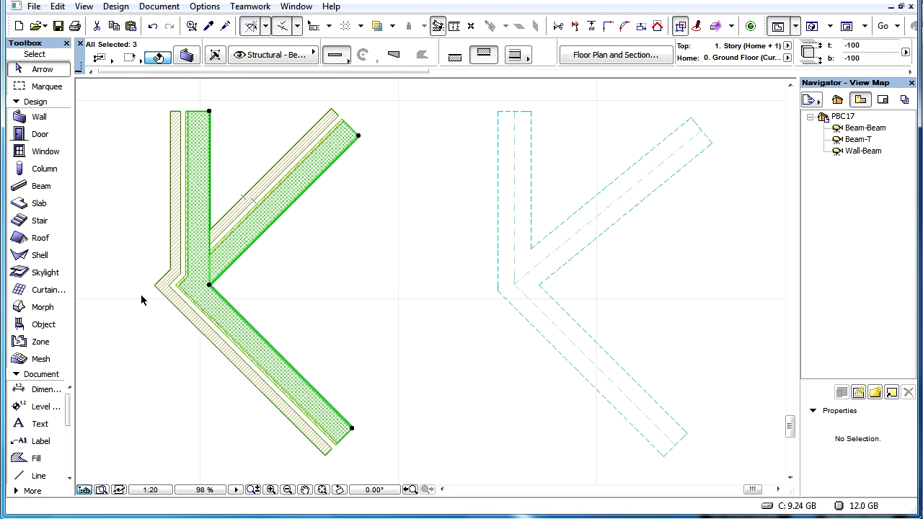
mouse_move(237, 300)
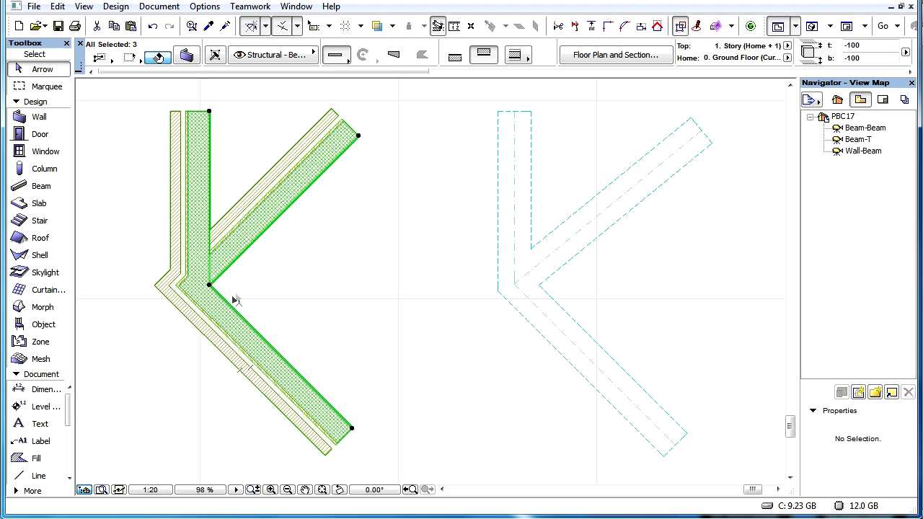
mouse_move(279, 275)
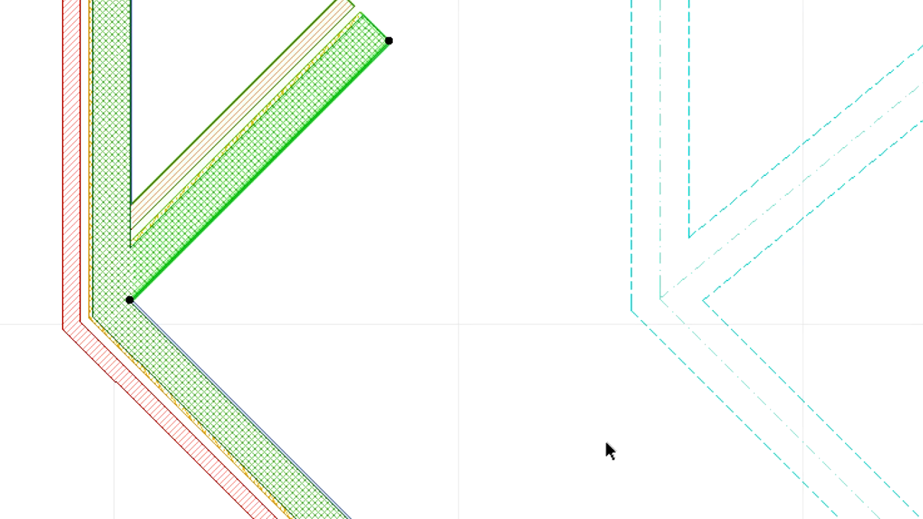
Deselect the walls by clicking an empty spot on the plan
click(714, 378)
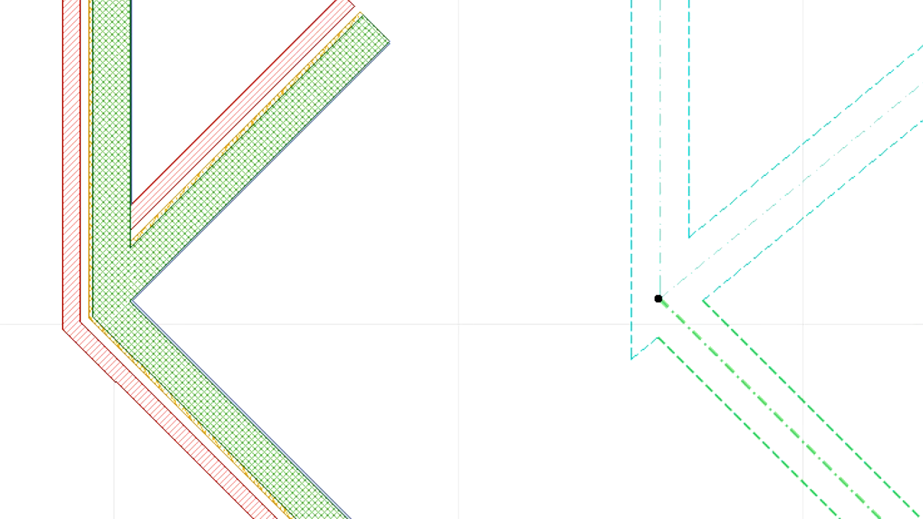
Select the vertical and upper diagonal beams of the right-hand junction
click(658, 299)
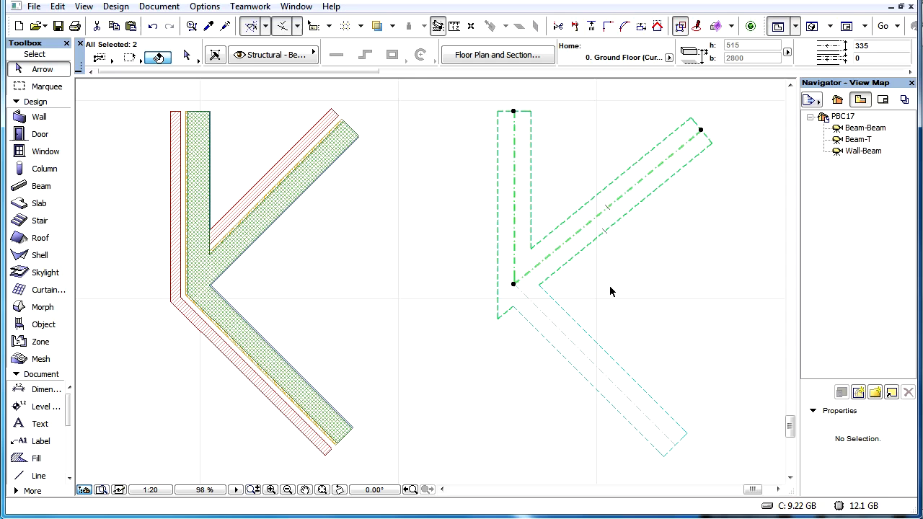
click(573, 338)
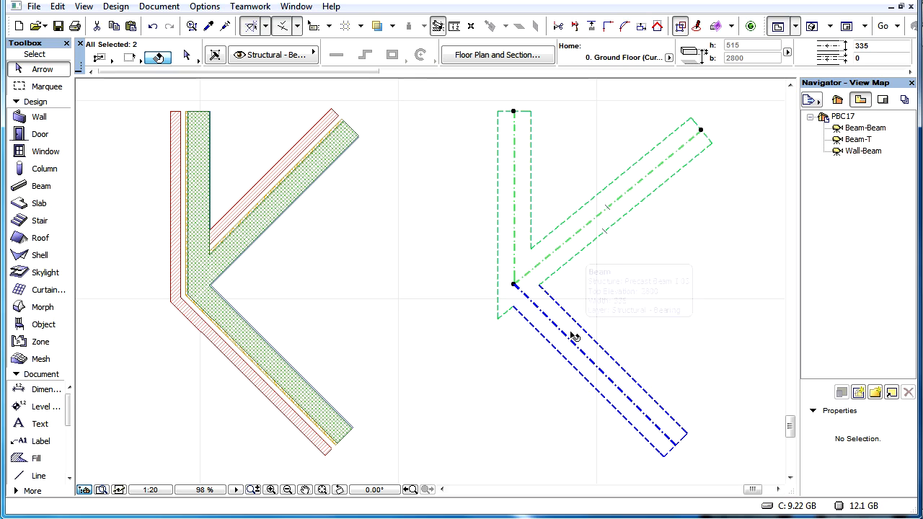